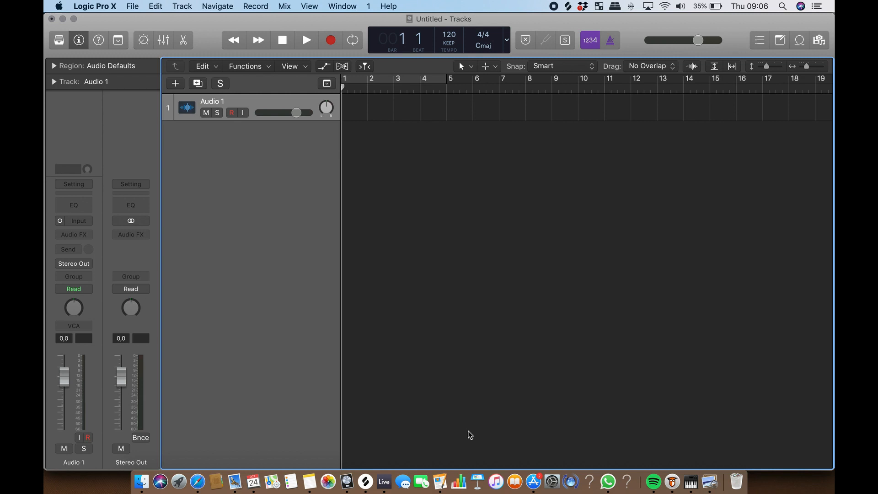
# - Place ttb_drum_loop_break_fox_103 on track 1 at bar 1 and import its 103 BPM tempo
pyautogui.click(133, 6)
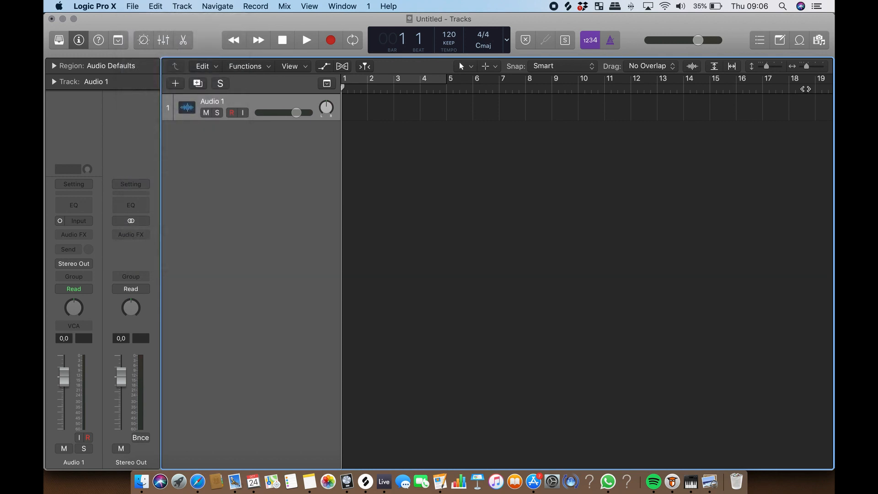
pyautogui.click(819, 40)
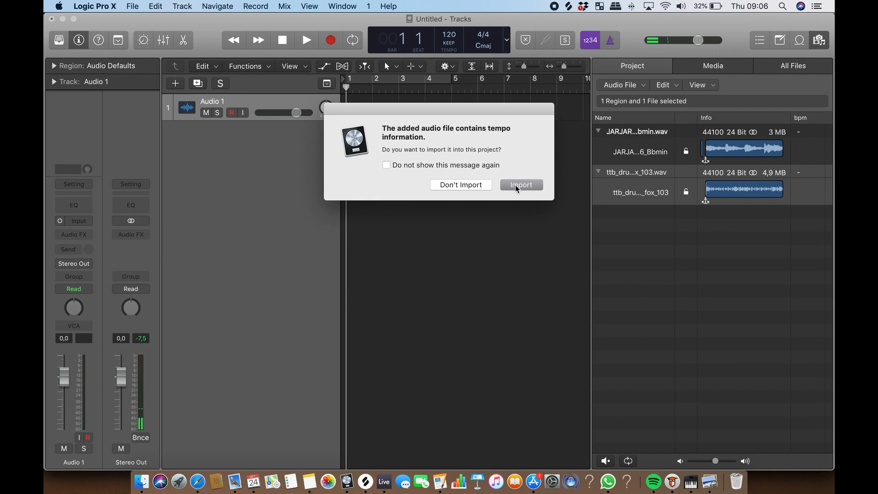
pyautogui.click(521, 185)
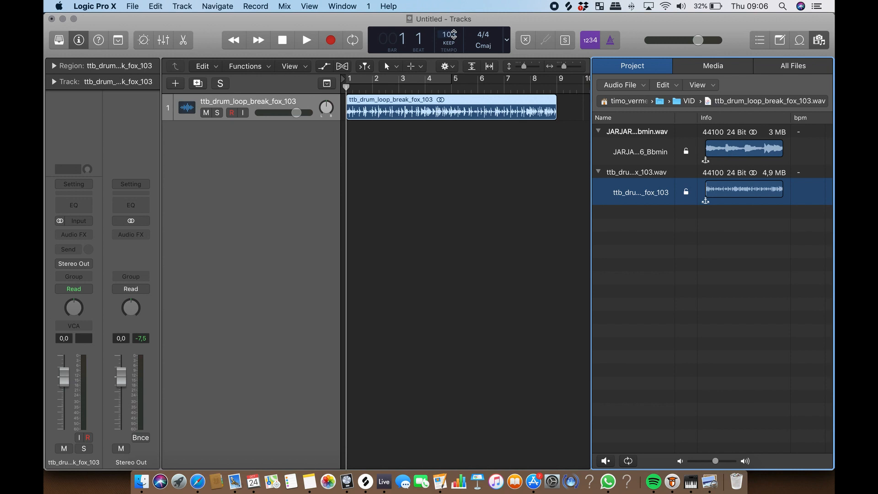
pyautogui.click(611, 40)
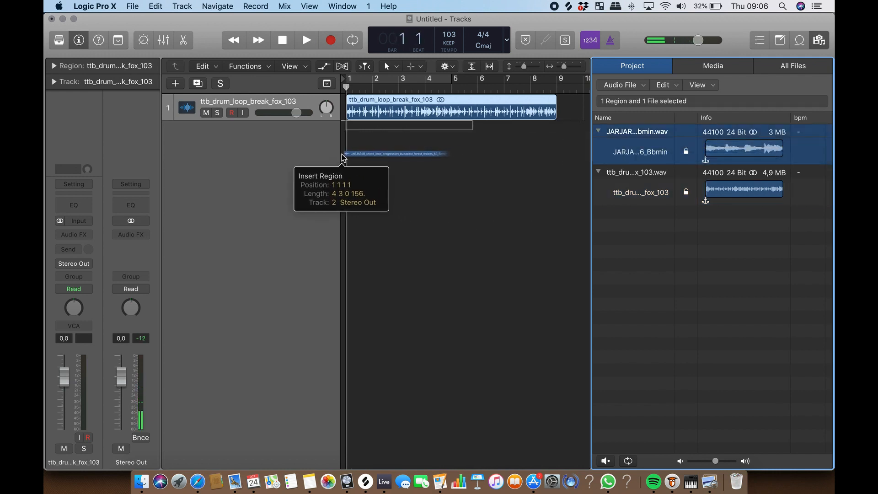
# - Play both loops together with the JARJARJR chord loop on track 2
pyautogui.click(306, 40)
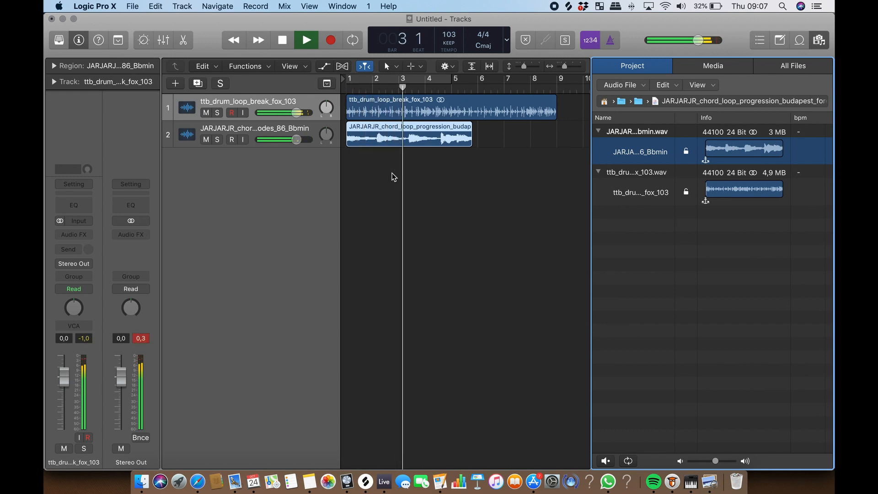
# - Stretch the chord region to end with the drum loop, then replay both from the start
pyautogui.click(282, 40)
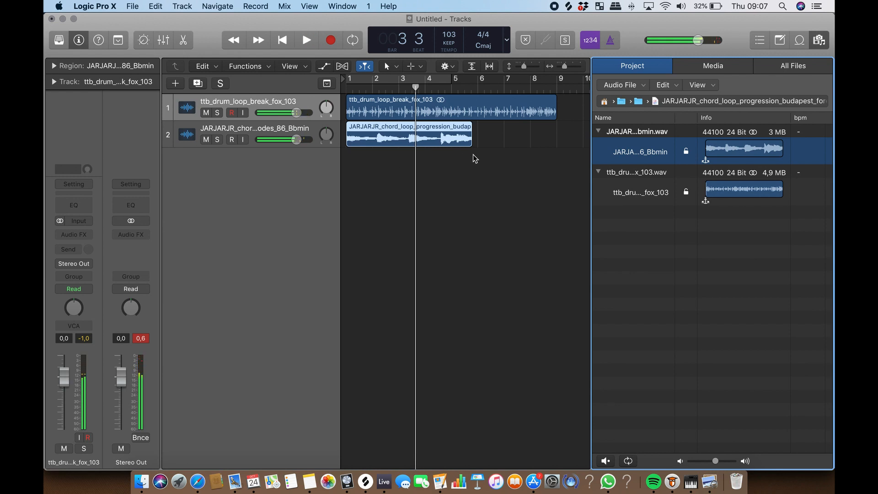
pyautogui.moveTo(472, 143)
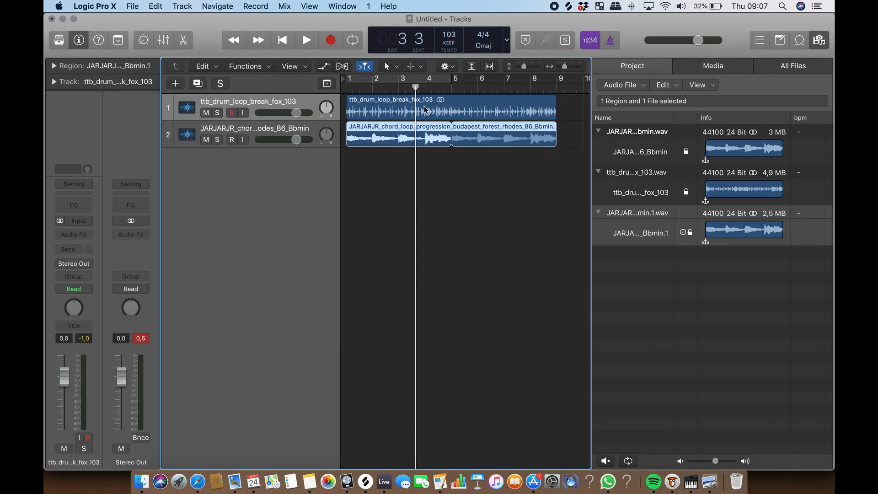
pyautogui.click(306, 40)
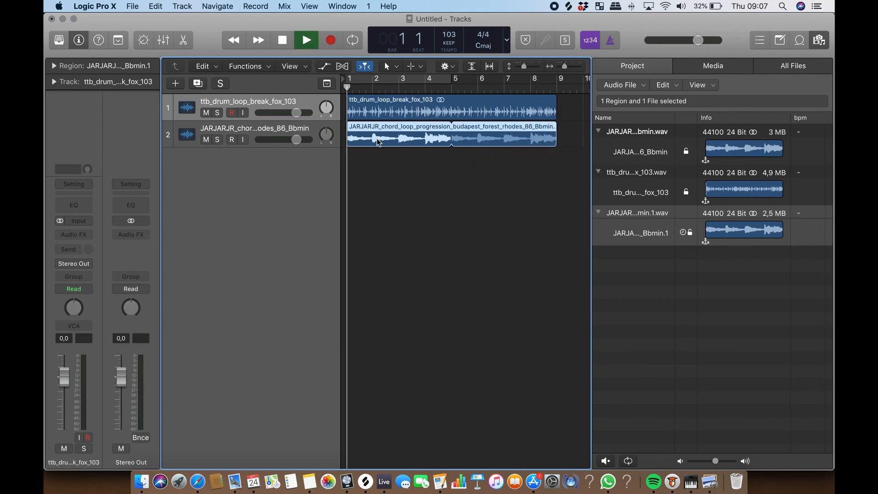
pyautogui.click(306, 40)
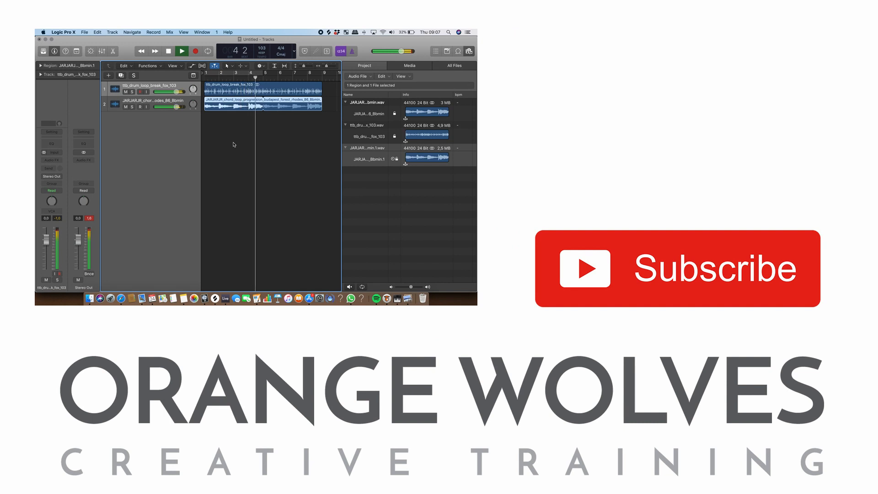
pyautogui.click(182, 50)
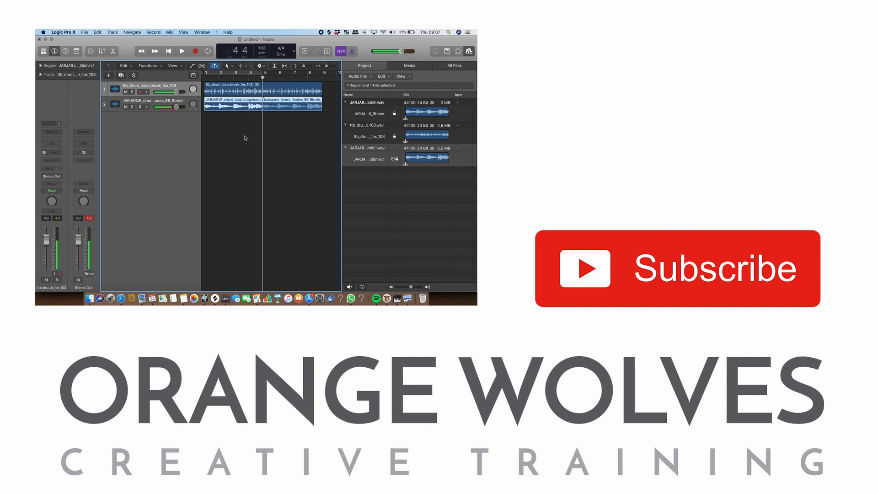